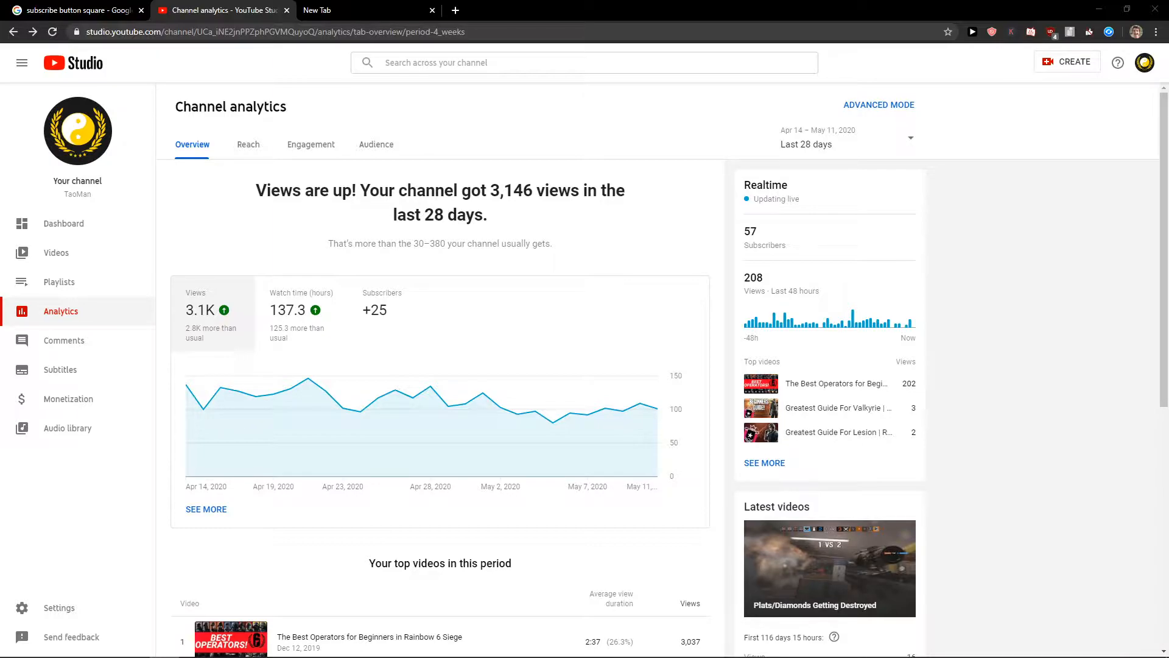
pyautogui.moveTo(75, 253)
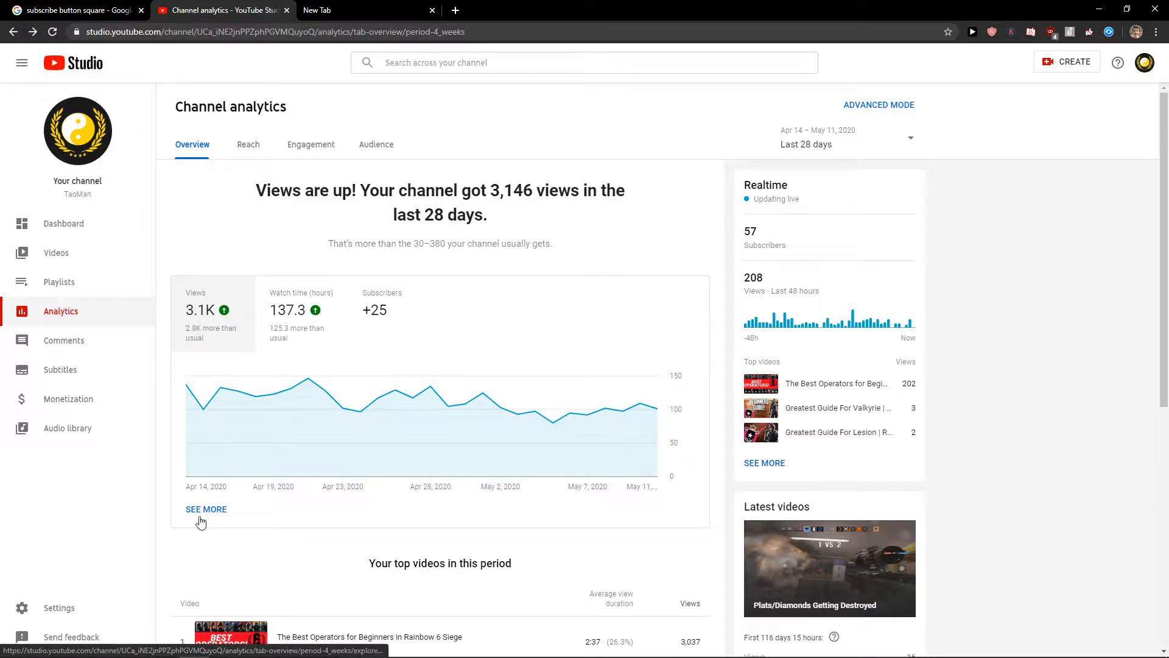
# Show the advanced report's Geography breakdown listing United States, United Kingdom and Canada.
pyautogui.click(206, 509)
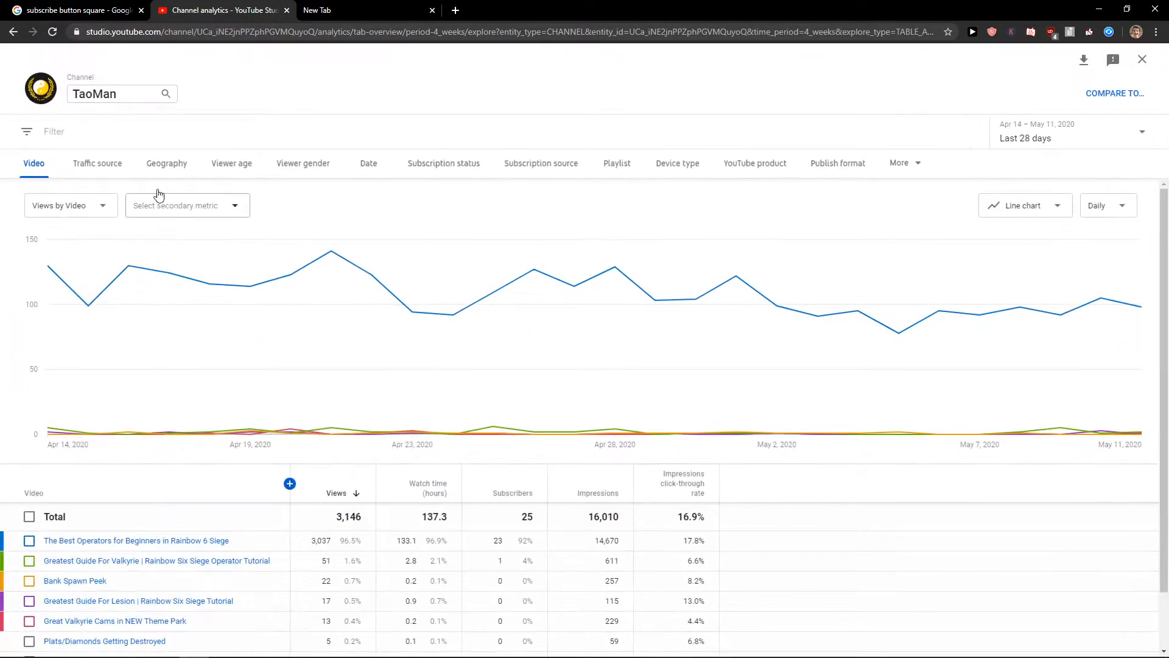
pyautogui.click(167, 161)
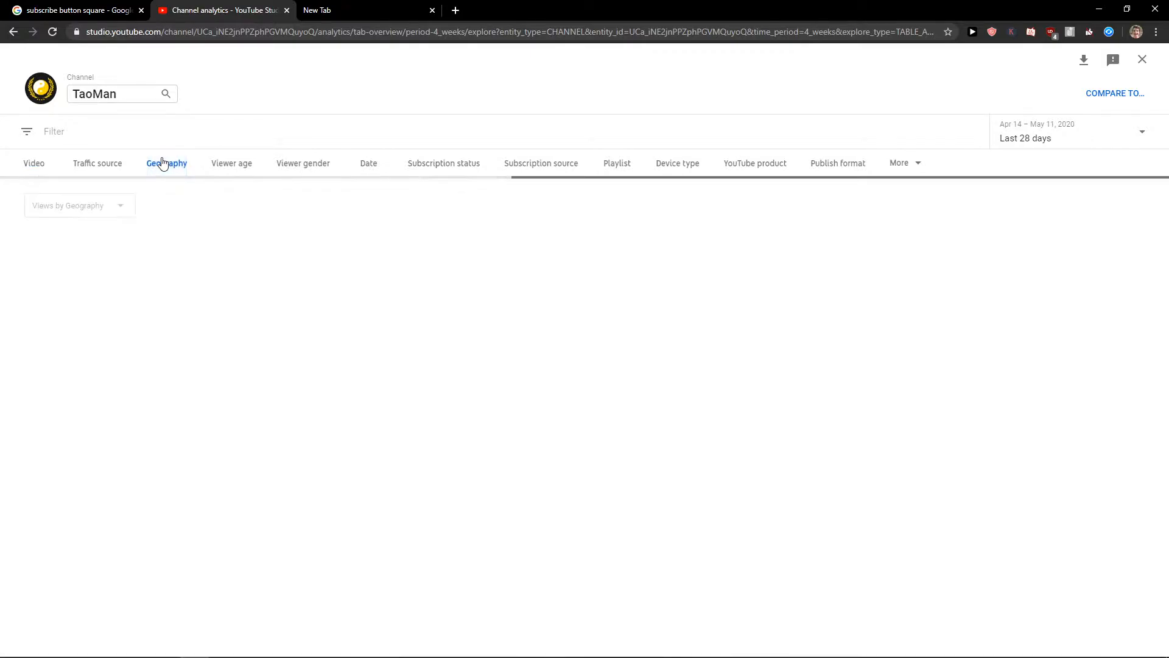
pyautogui.click(167, 162)
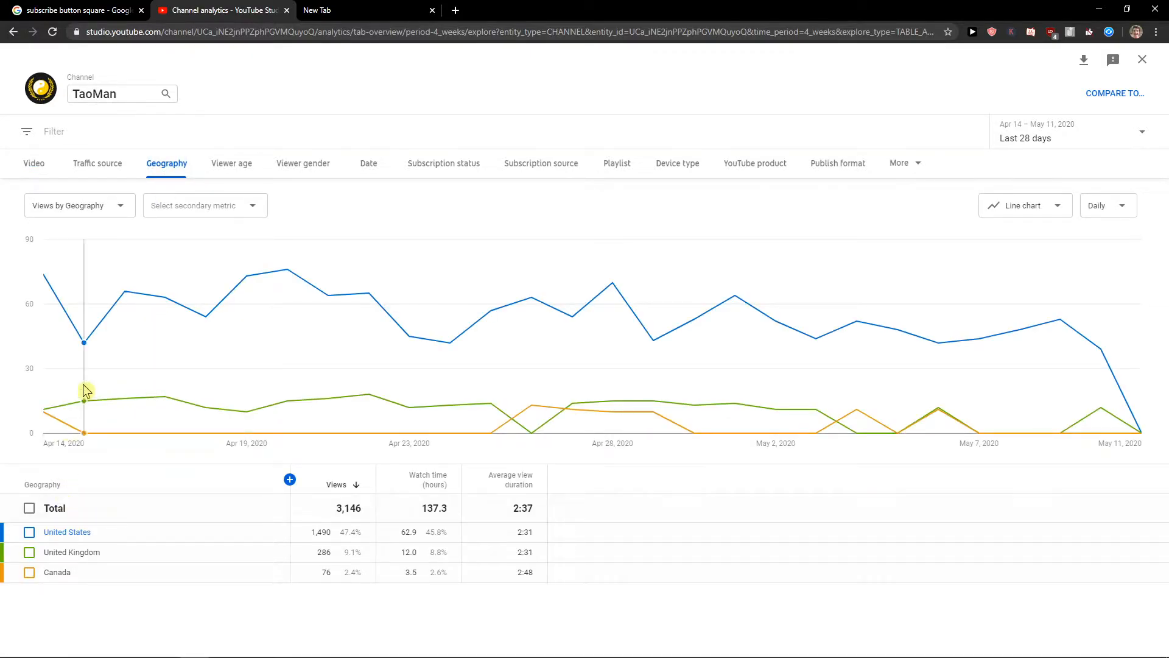
pyautogui.moveTo(136, 533)
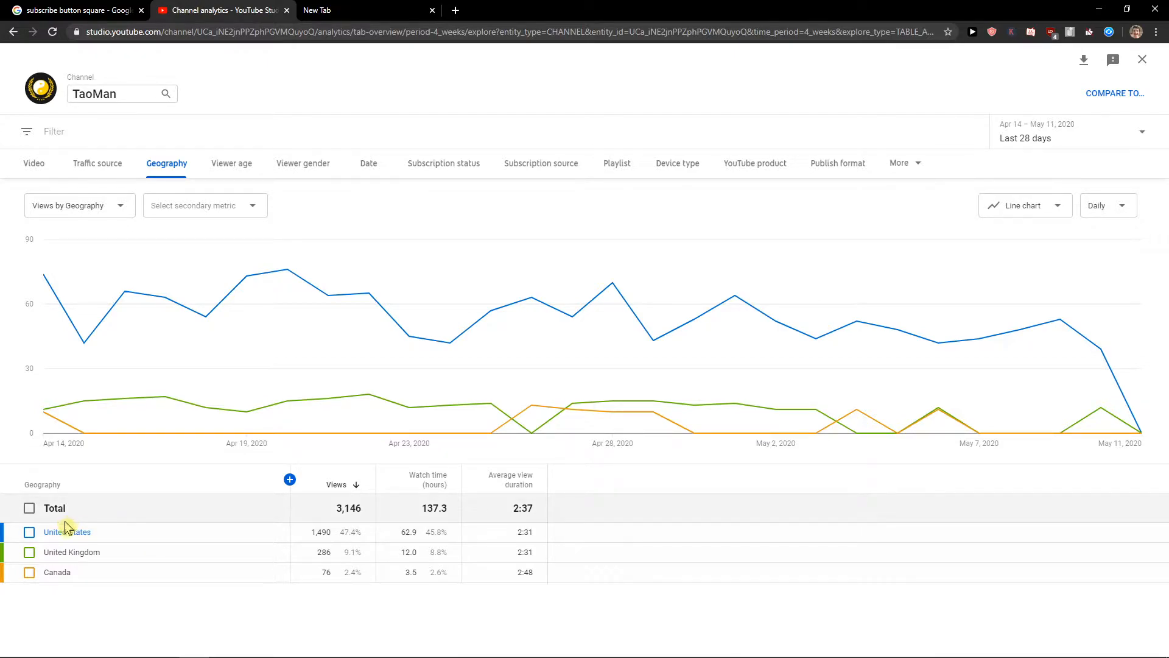
pyautogui.click(67, 533)
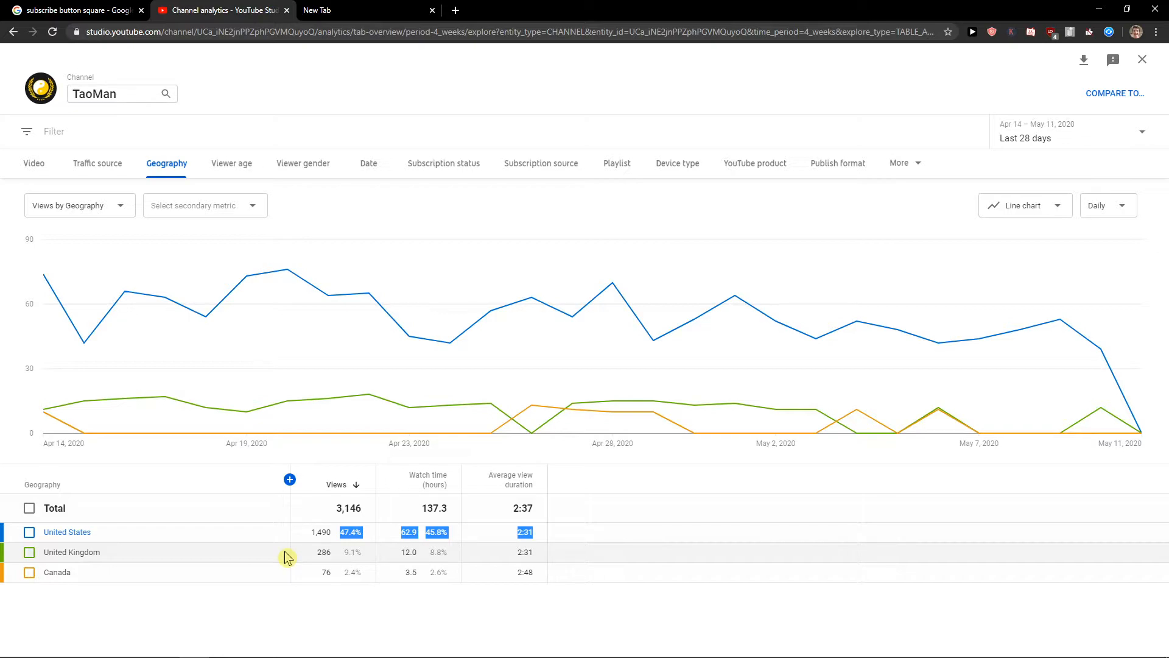
pyautogui.moveTo(861, 406)
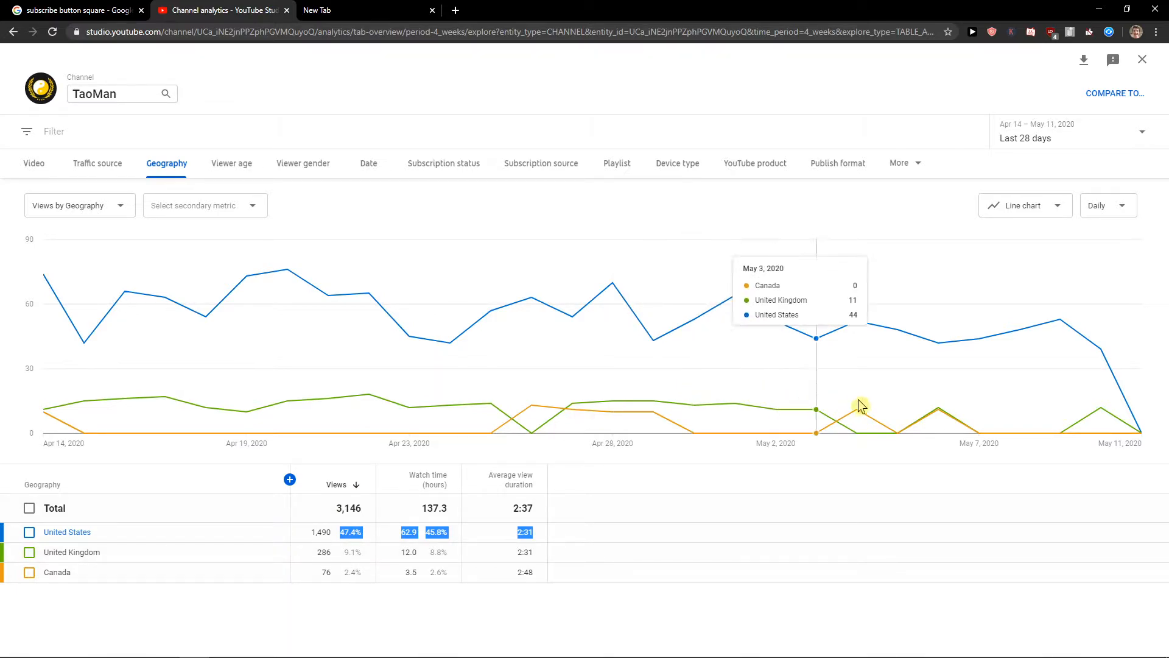
pyautogui.moveTo(601, 526)
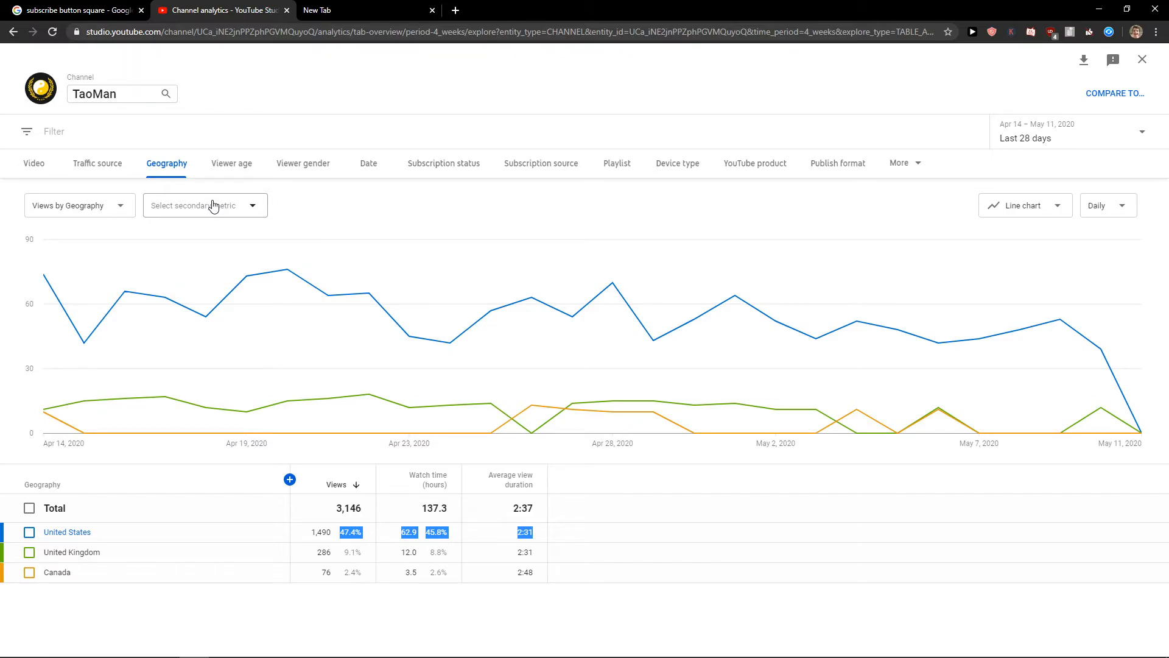
pyautogui.moveTo(347, 141)
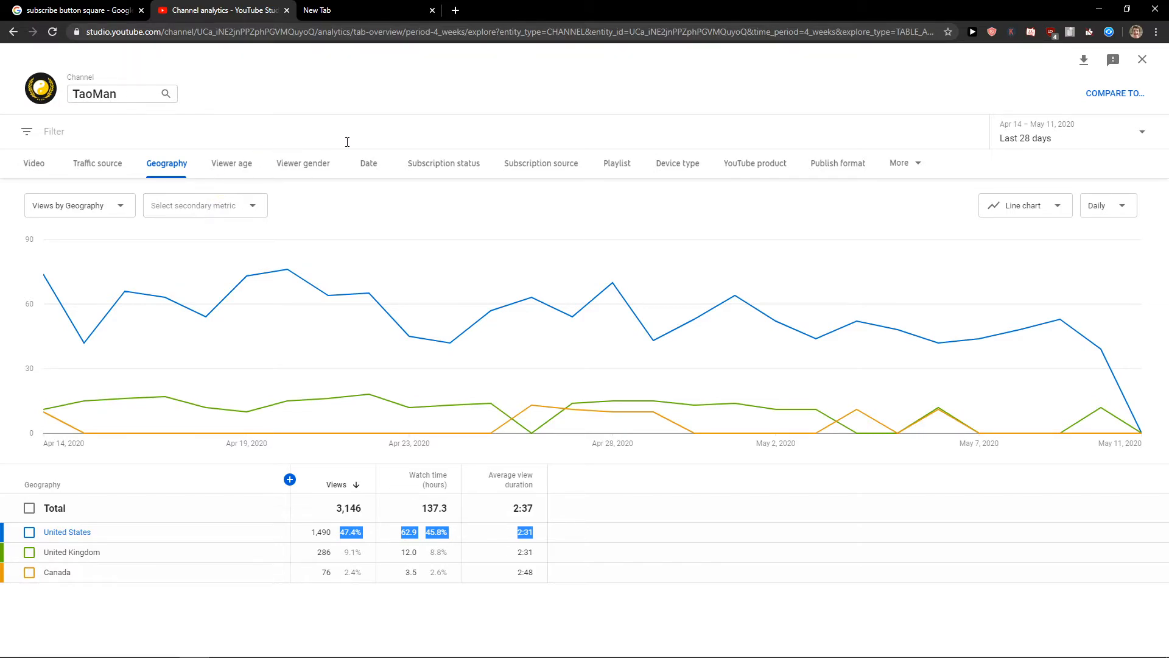
pyautogui.moveTo(139, 225)
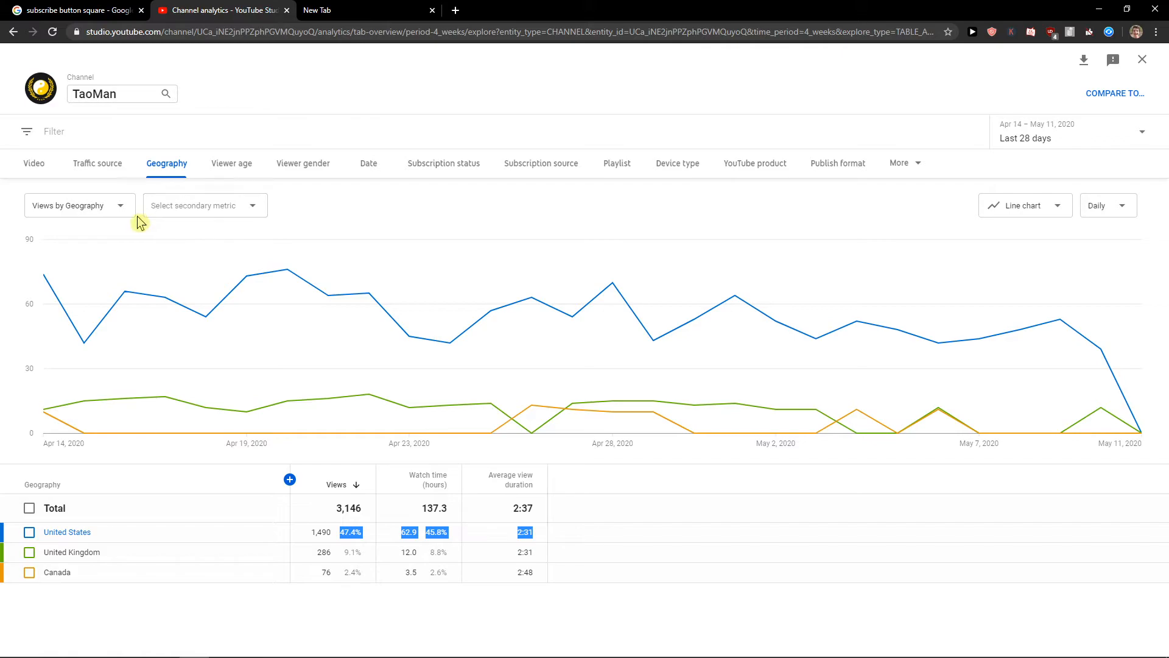
# View the Viewer age split, then leave Viewer gender showing (male 100%).
pyautogui.click(231, 162)
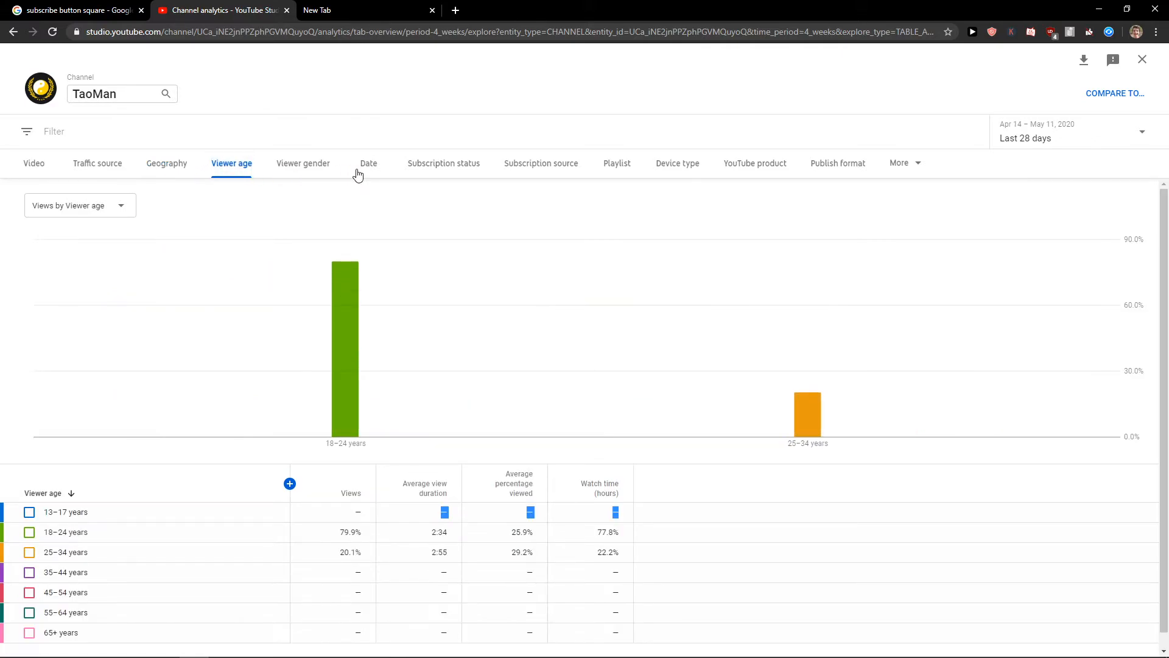
pyautogui.click(303, 162)
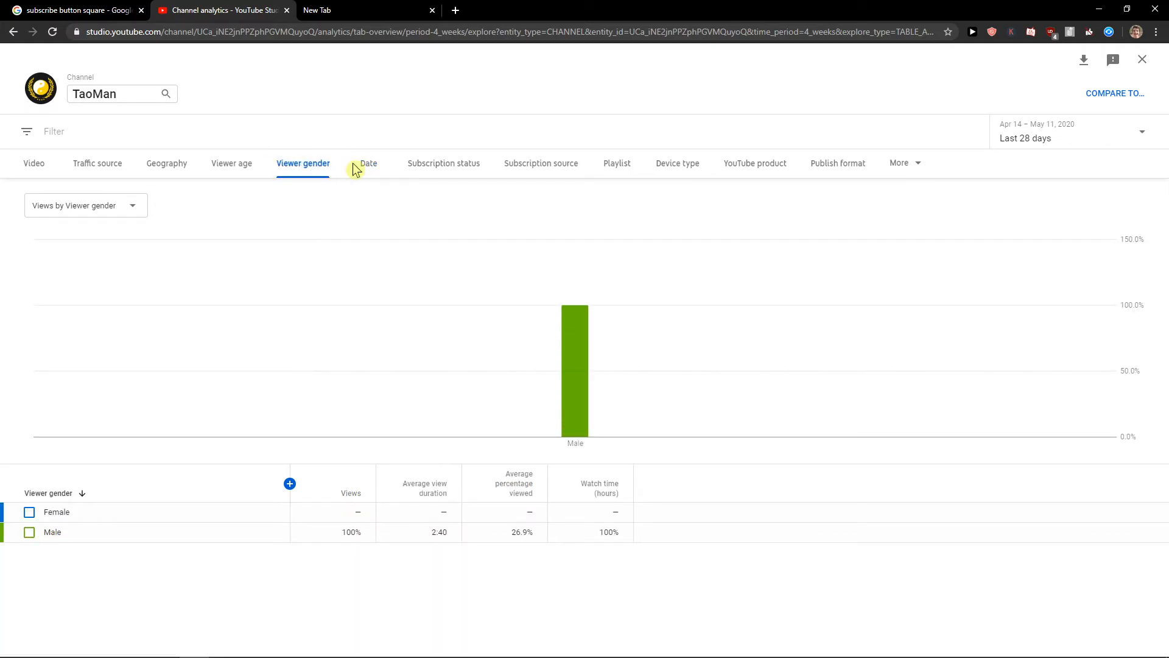
pyautogui.moveTo(303, 177)
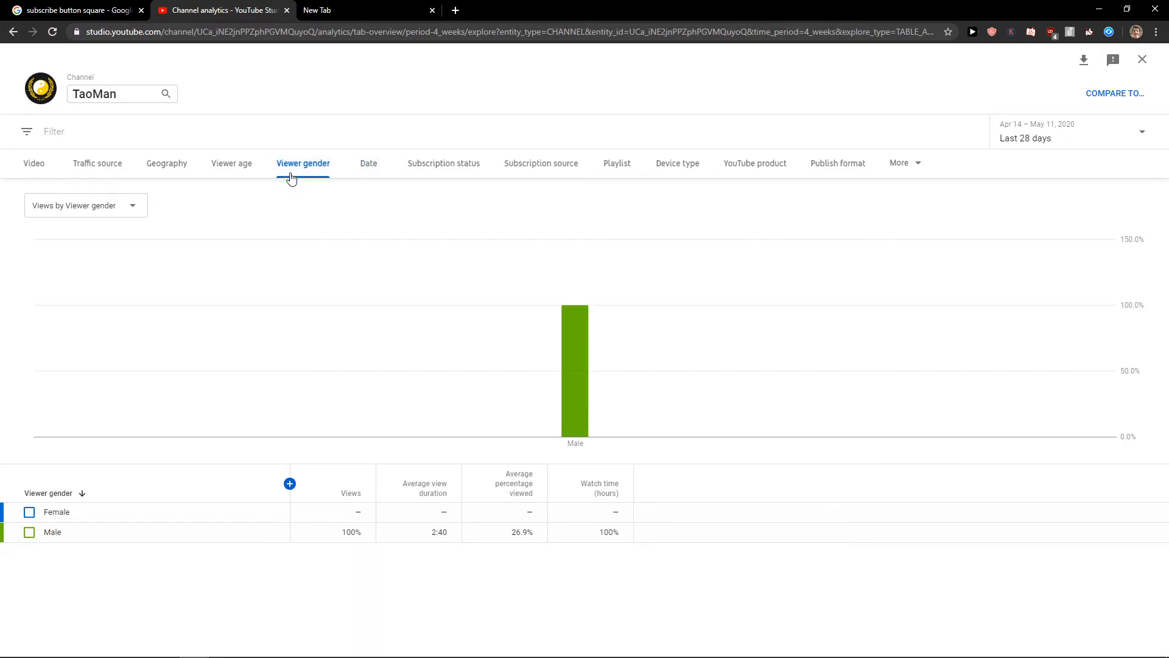